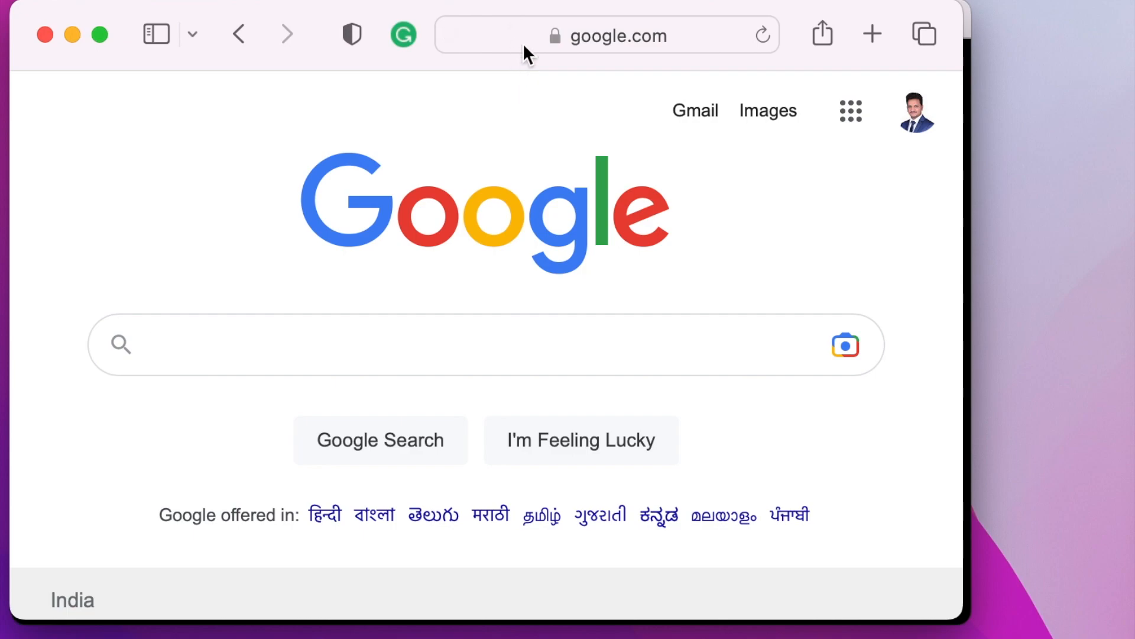
- Load brew.sh in Safari and scroll to the Homebrew install command
{"action": "type", "text": "brew.sh"}
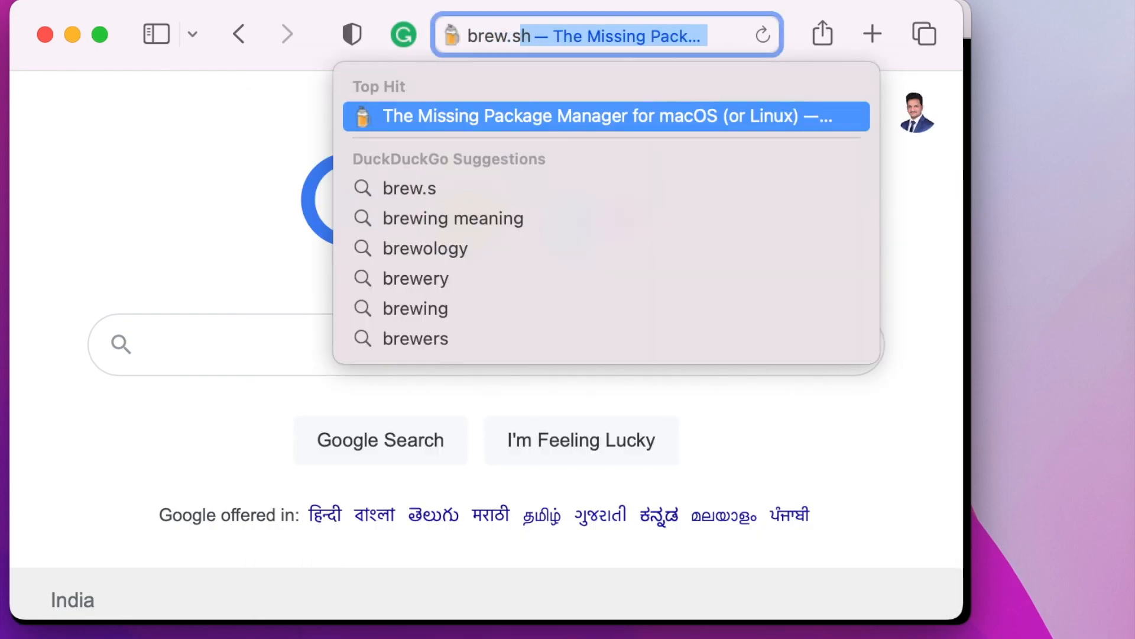
{"action": "left_click", "coordinate": [604, 116]}
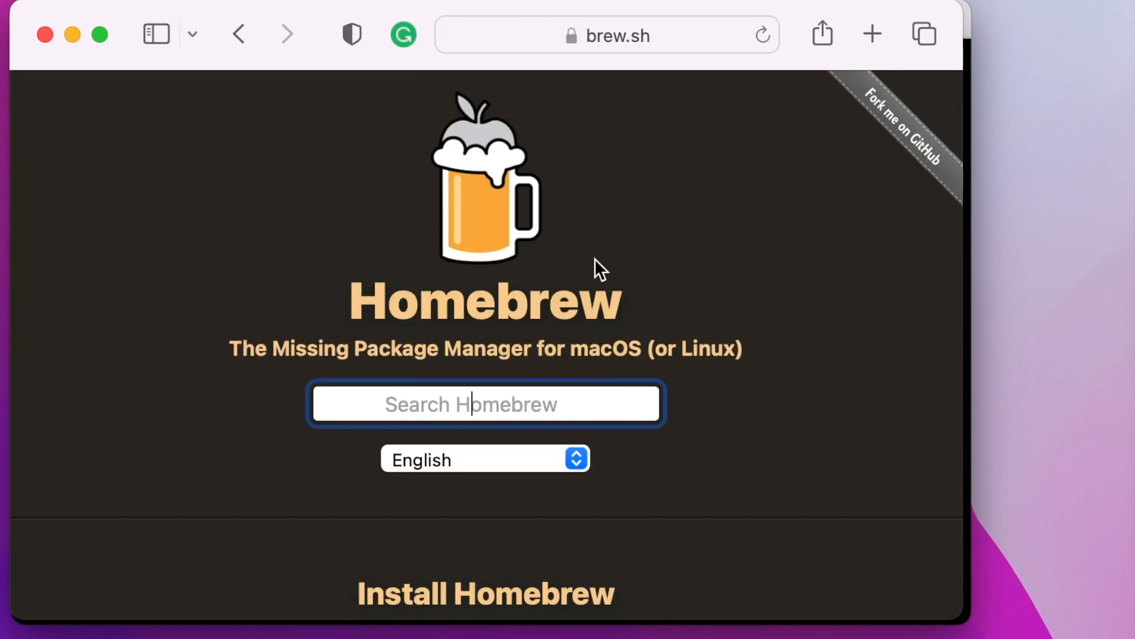
{"action": "scroll", "scroll_direction": "down", "scroll_amount": 3}
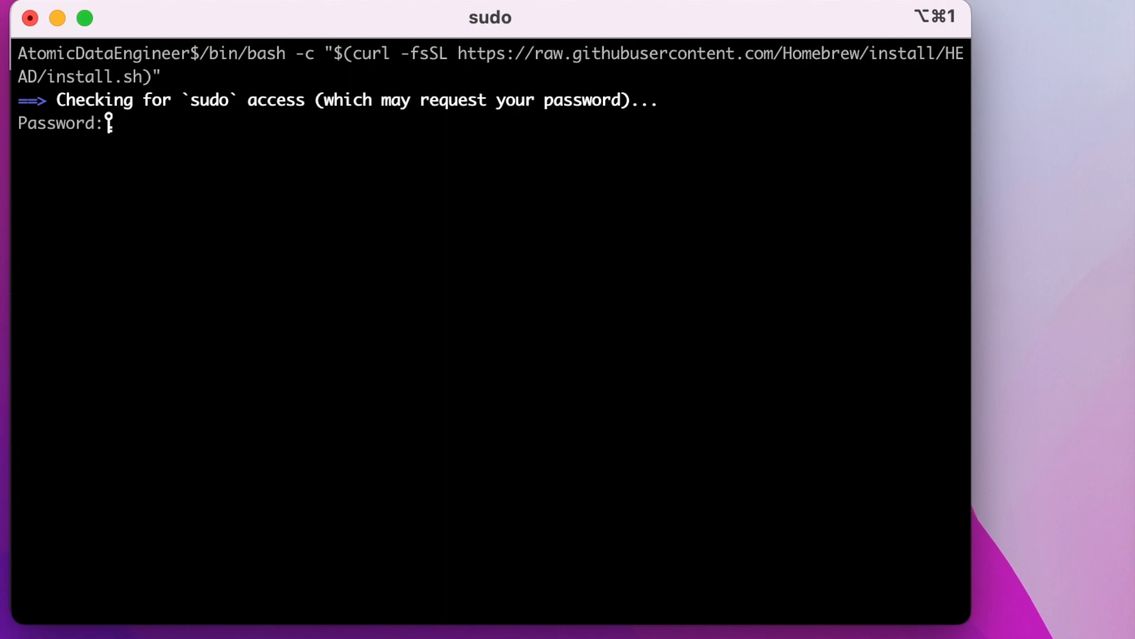
- Run the Homebrew installer with the sudo password until it reports Installation successful
{"action": "key", "text": "Return"}
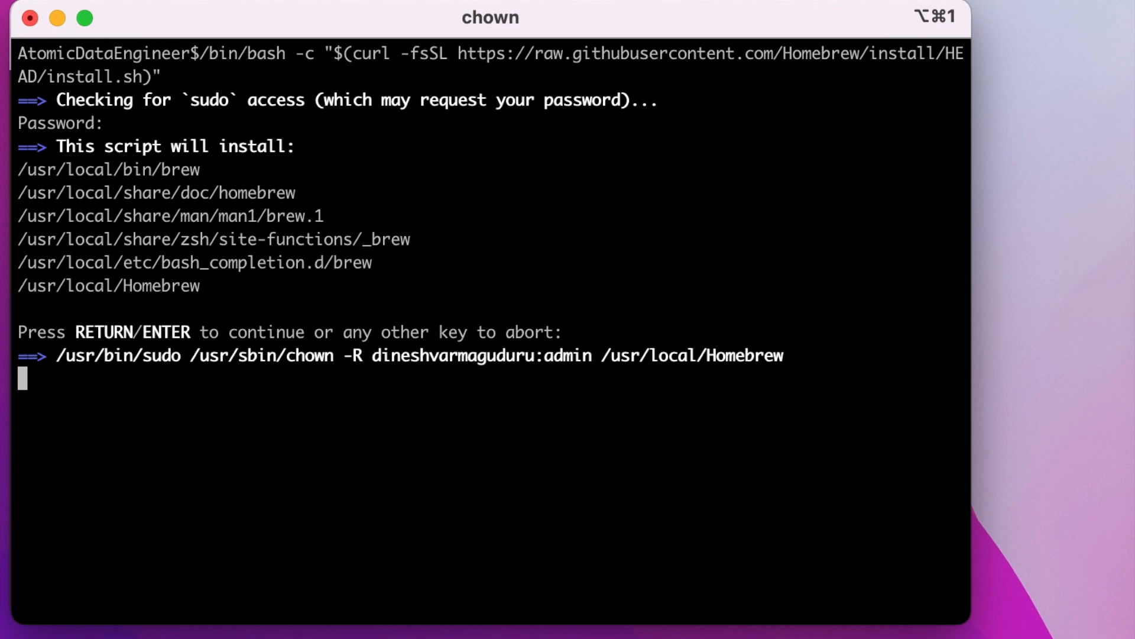
{"action": "key", "text": "Return"}
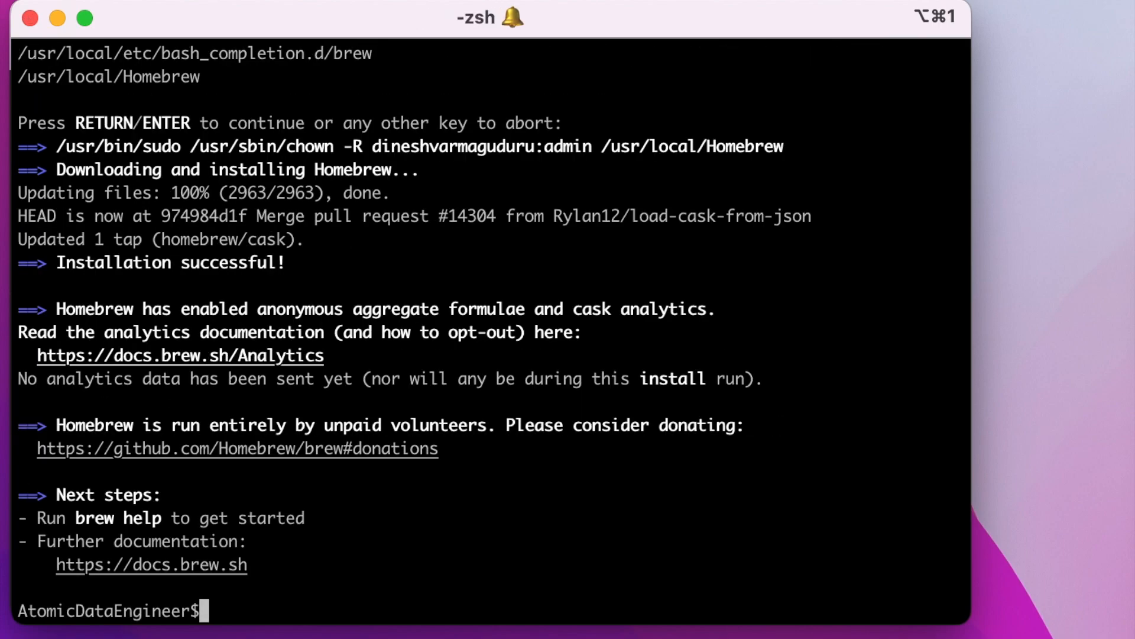
{"action": "mouse_move", "coordinate": [53, 263]}
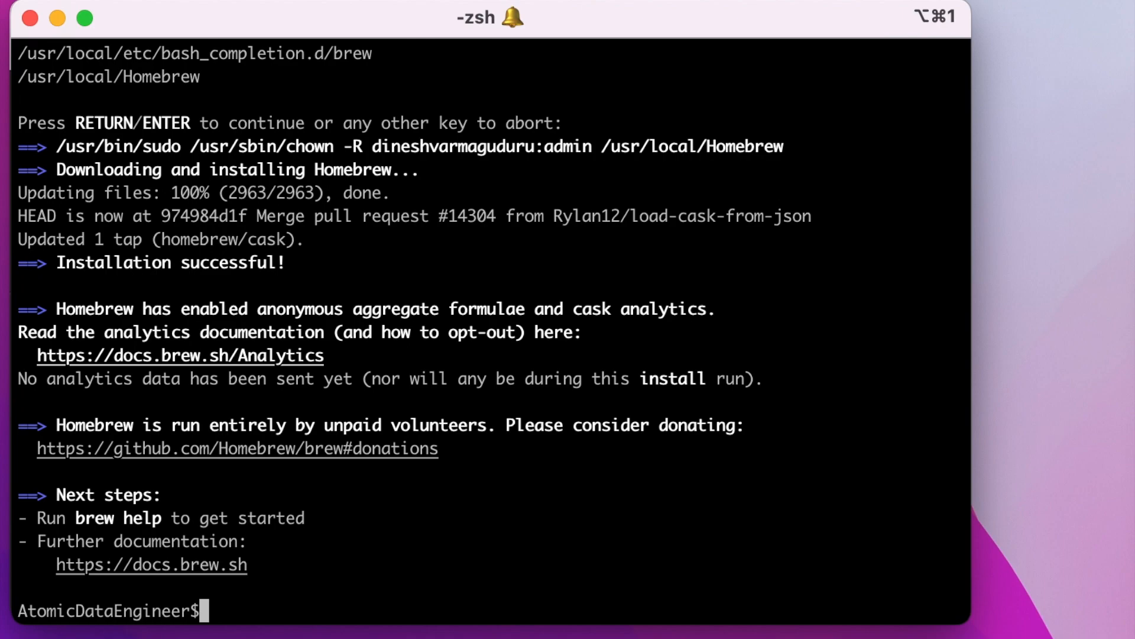
{"action": "mouse_move", "coordinate": [529, 601]}
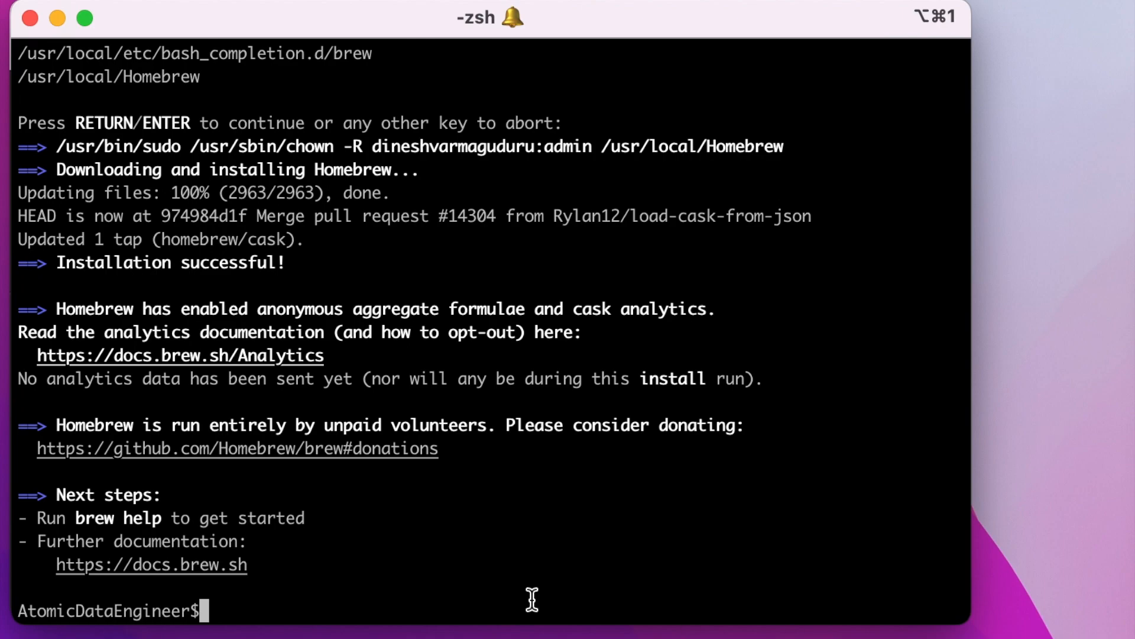
{"action": "mouse_move", "coordinate": [376, 605]}
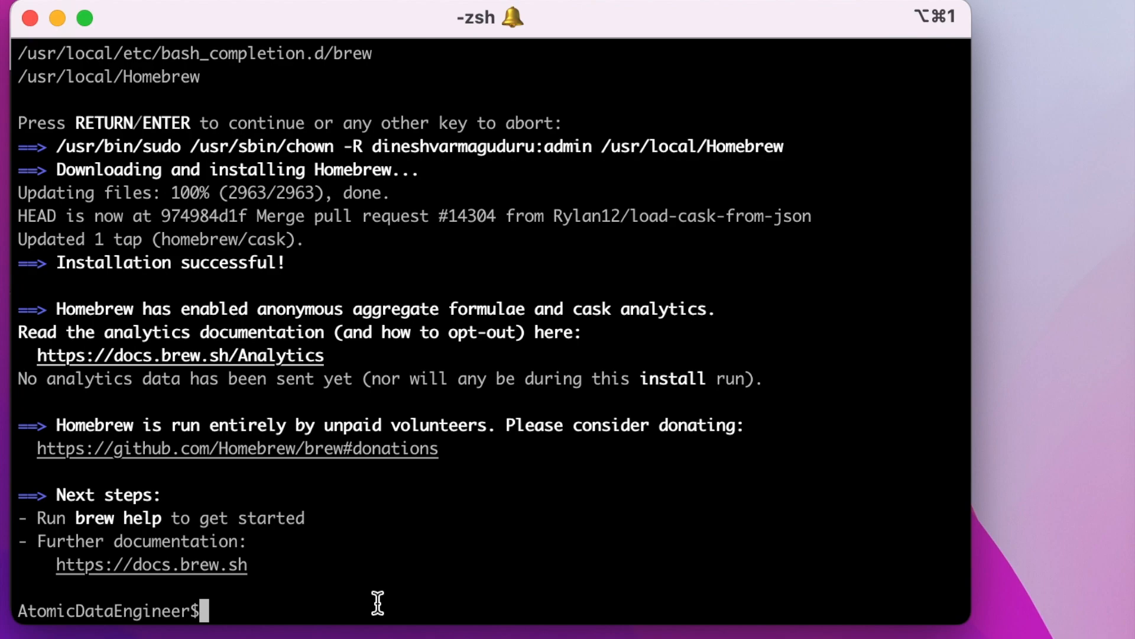
{"action": "type", "text": "brew in"}
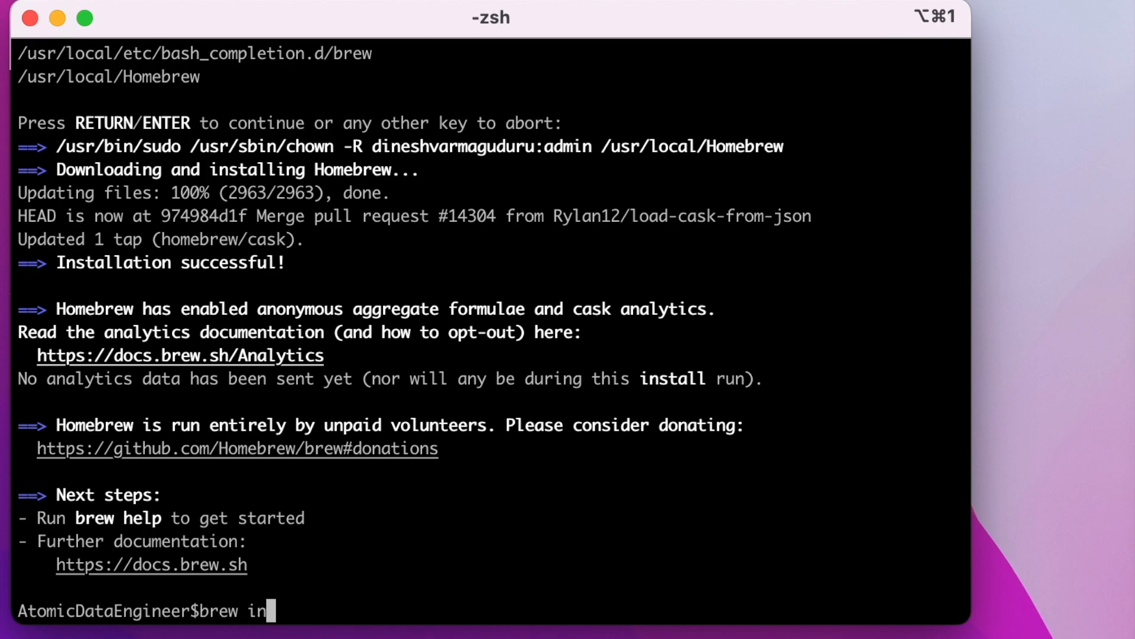
- Run brew install openjdk@11, then java -version reporting OpenJDK 1.8.0_322 (Corretto)
{"action": "type", "text": "stall openjdk"}
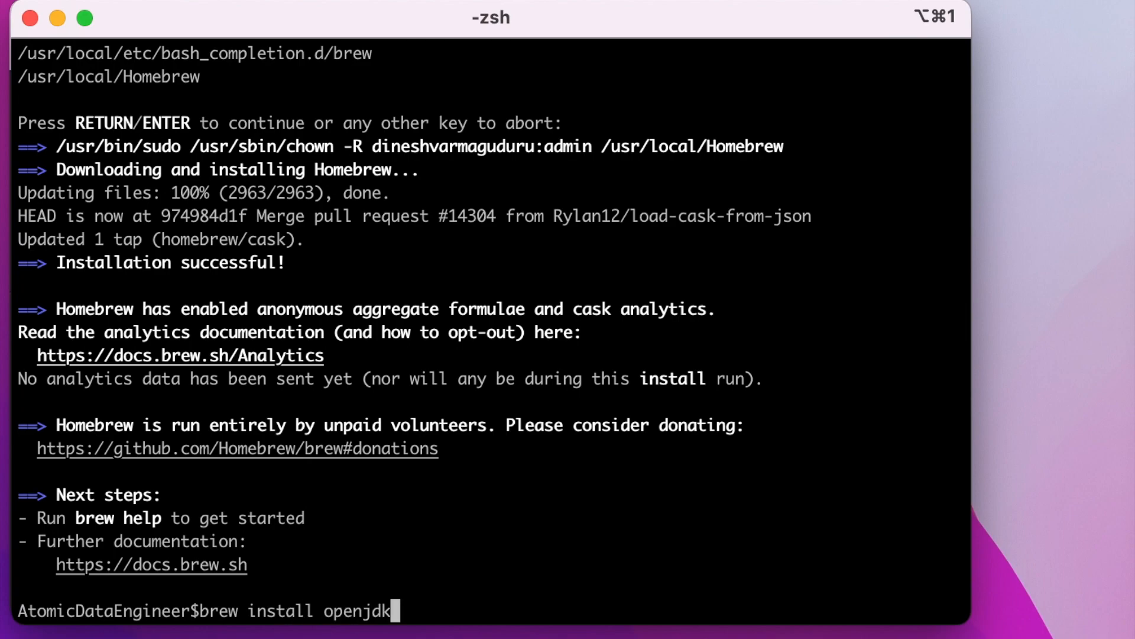
{"action": "type", "text": "@11"}
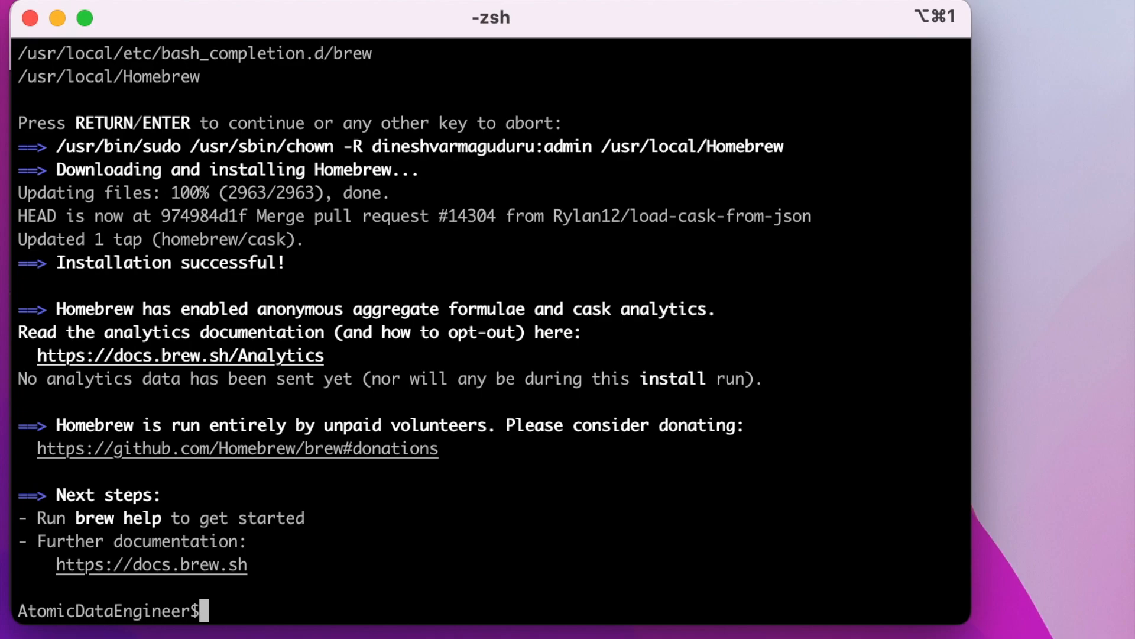
{"action": "type", "text": "java -version"}
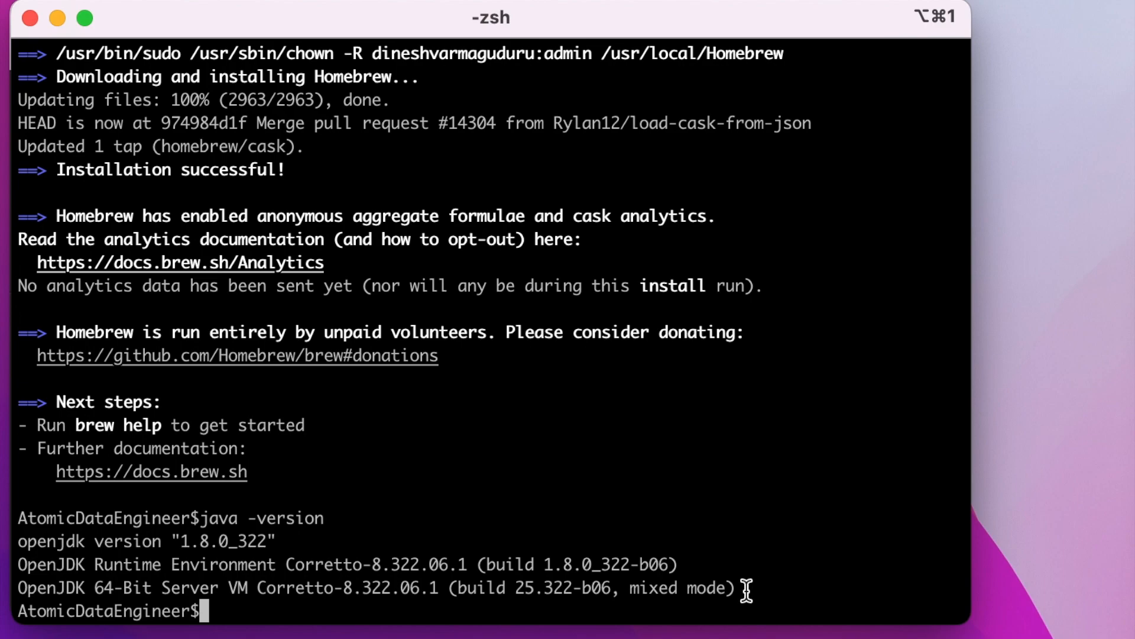
{"action": "left_click_drag", "start_coordinate": [20, 540], "coordinate": [746, 588]}
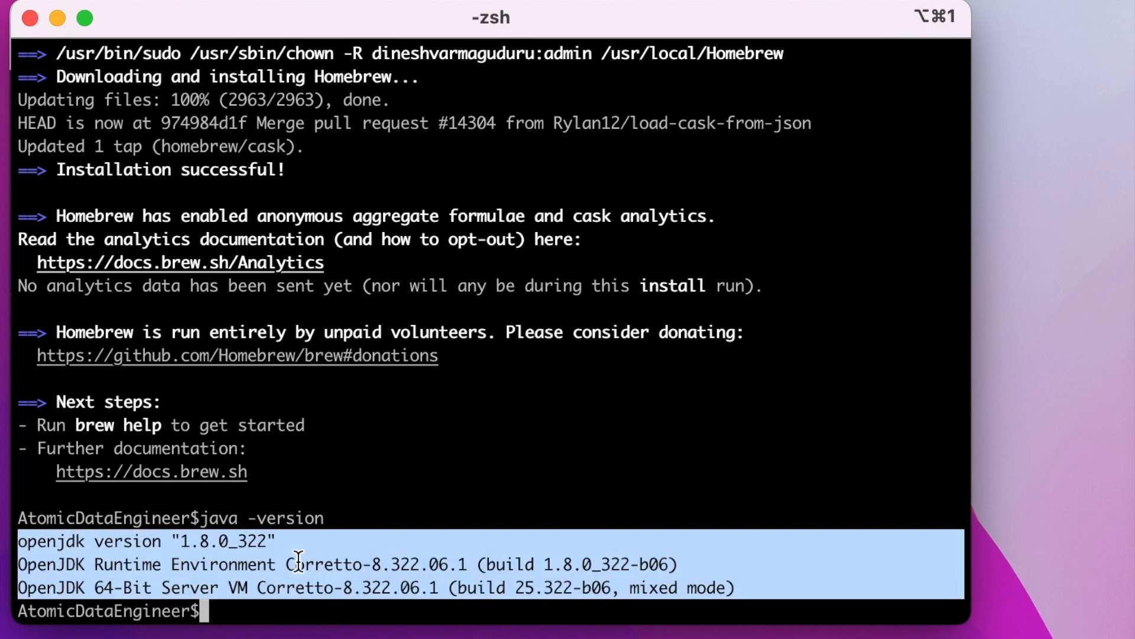
{"action": "mouse_move", "coordinate": [293, 541]}
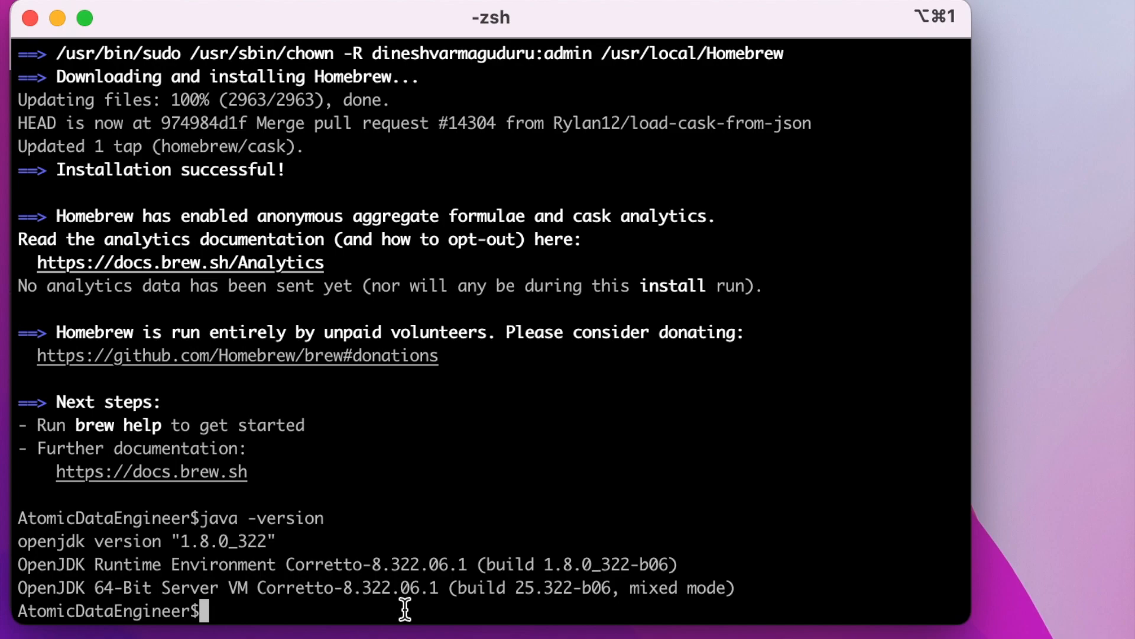
{"action": "type", "text": "brew install scala"}
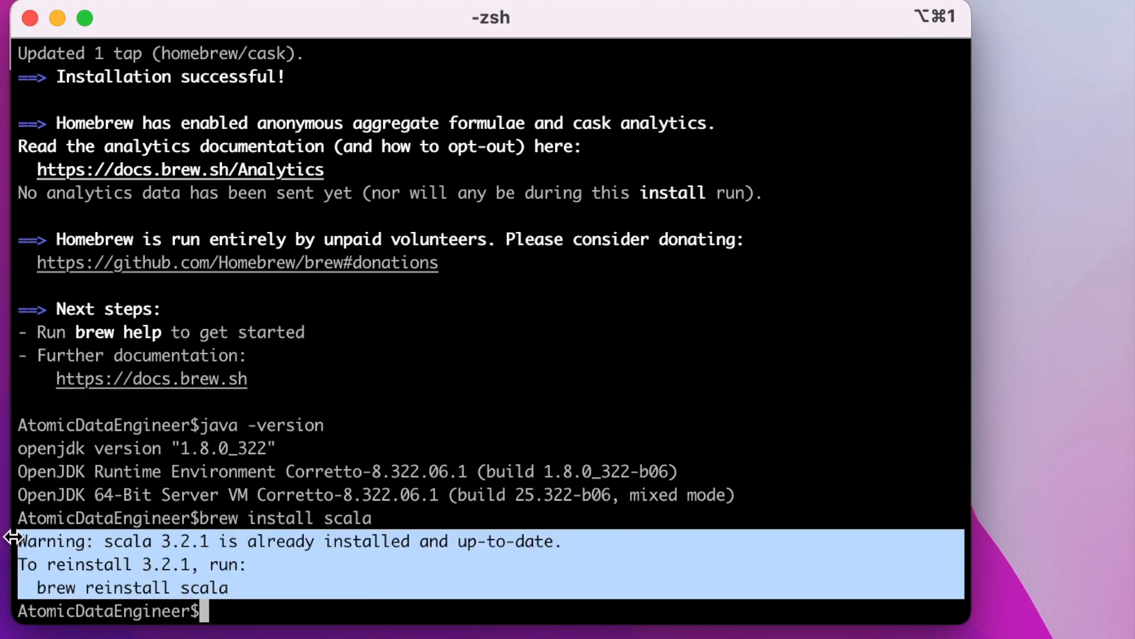
{"action": "mouse_move", "coordinate": [302, 579]}
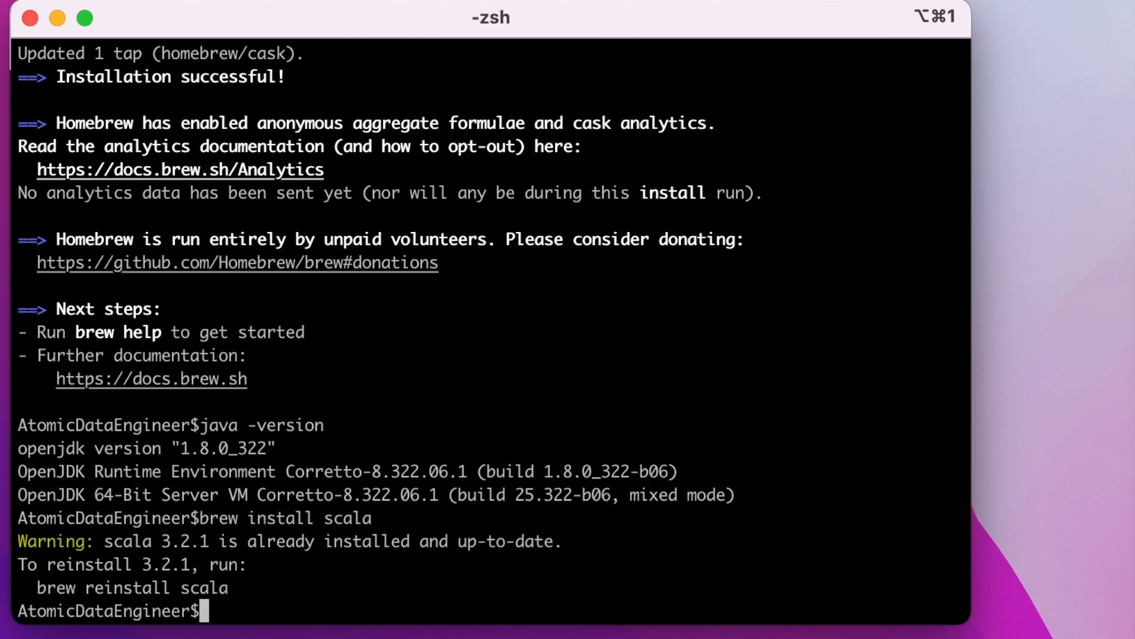
{"action": "mouse_move", "coordinate": [373, 613]}
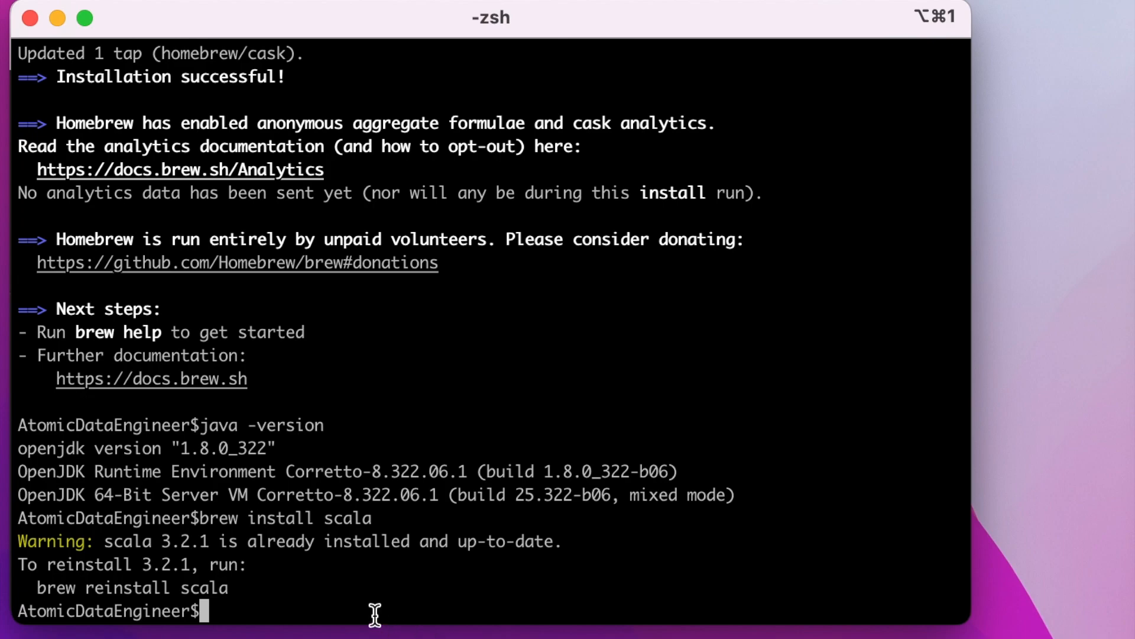
- Clear the terminal after Scala 3.2.1 is confirmed up-to-date
{"action": "type", "text": "clear"}
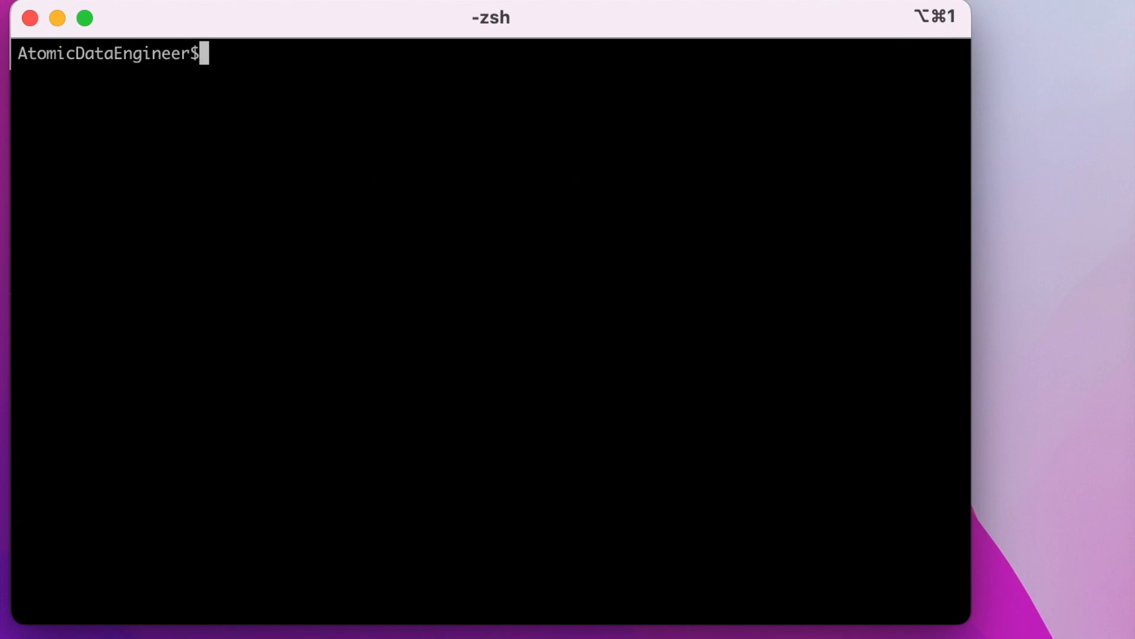
- Run brew install apache-spark to install Spark 3.3.1, then clear the screen
{"action": "type", "text": "brew ins"}
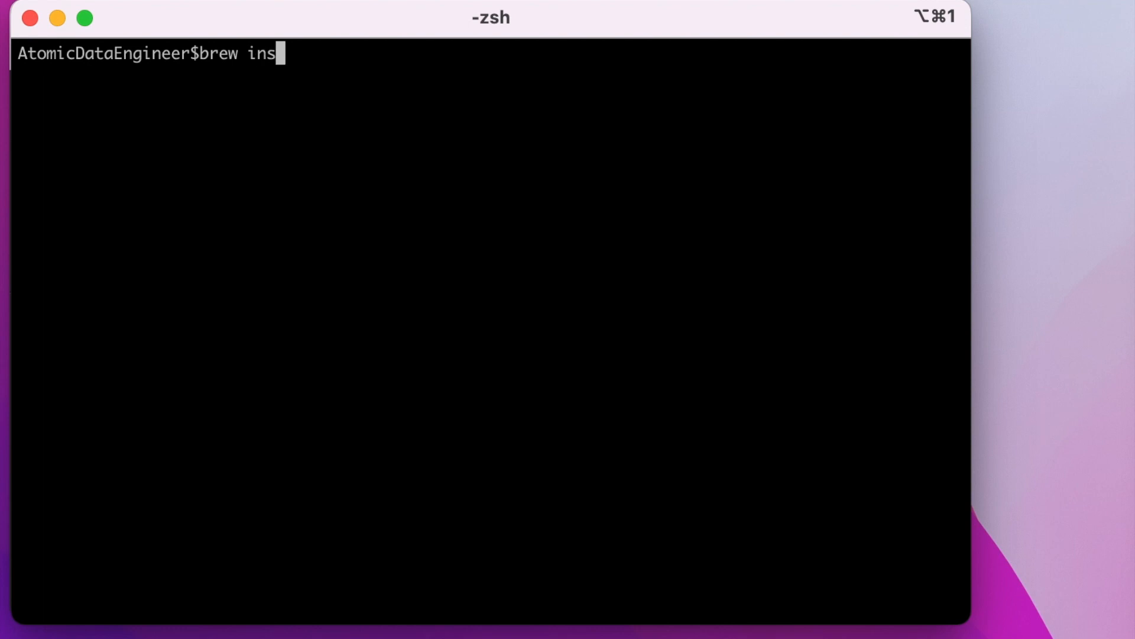
{"action": "type", "text": "tall apache"}
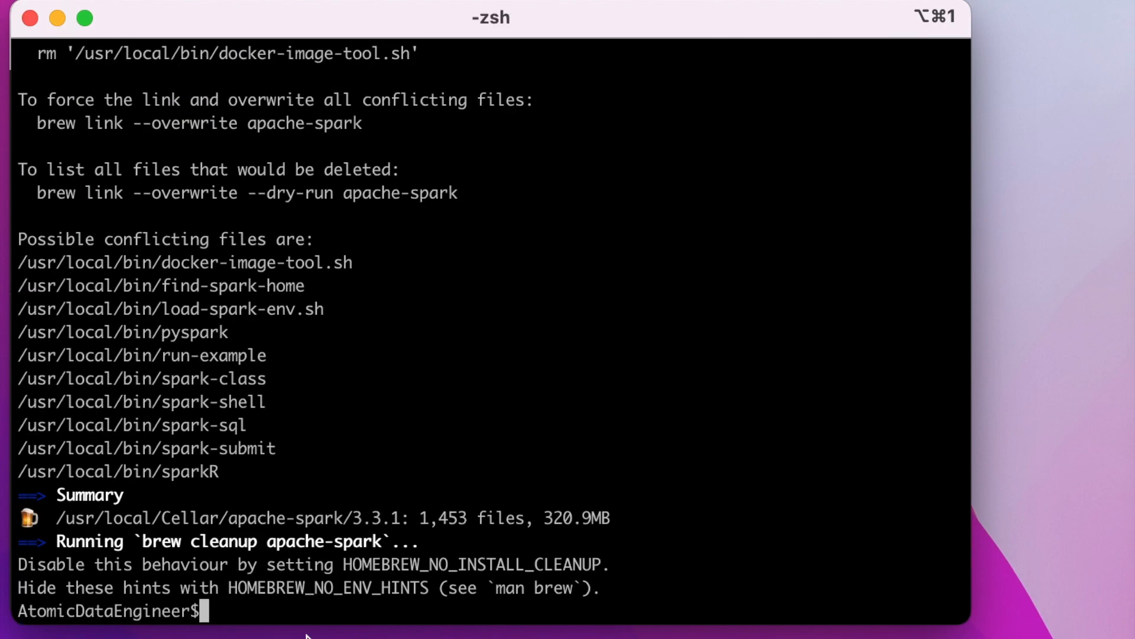
{"action": "mouse_move", "coordinate": [263, 615]}
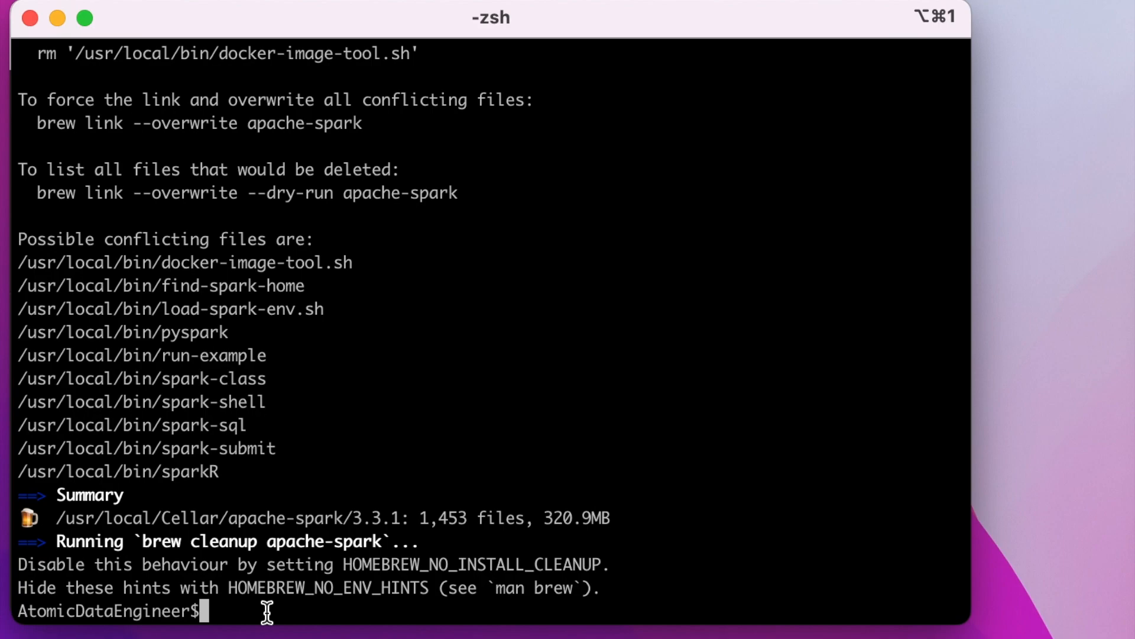
{"action": "type", "text": "clea"}
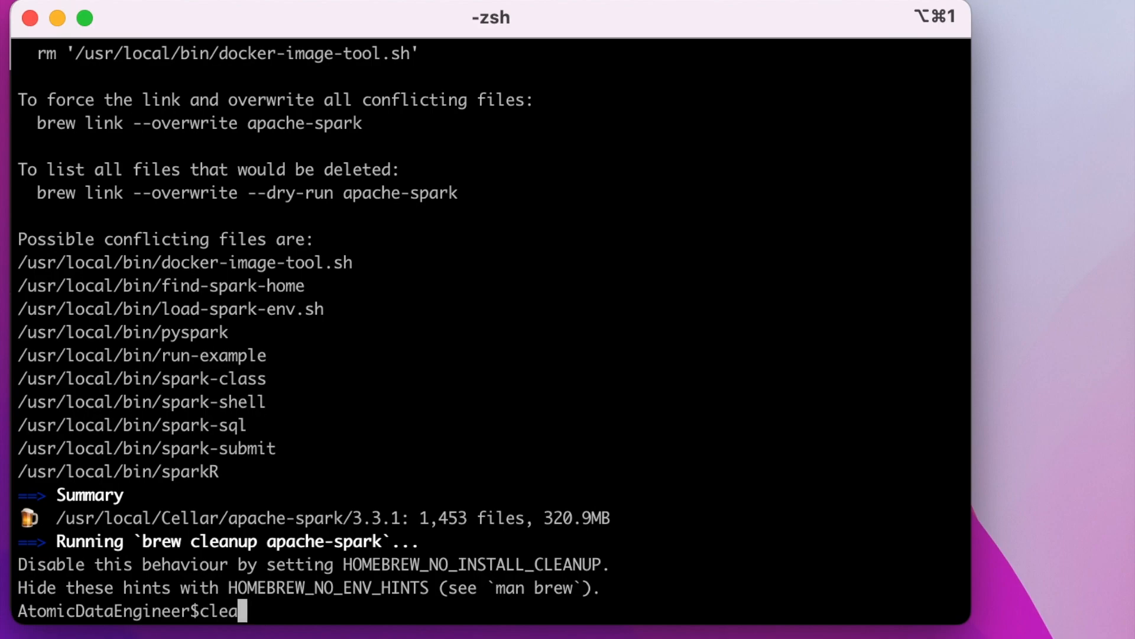
{"action": "key", "text": "Enter"}
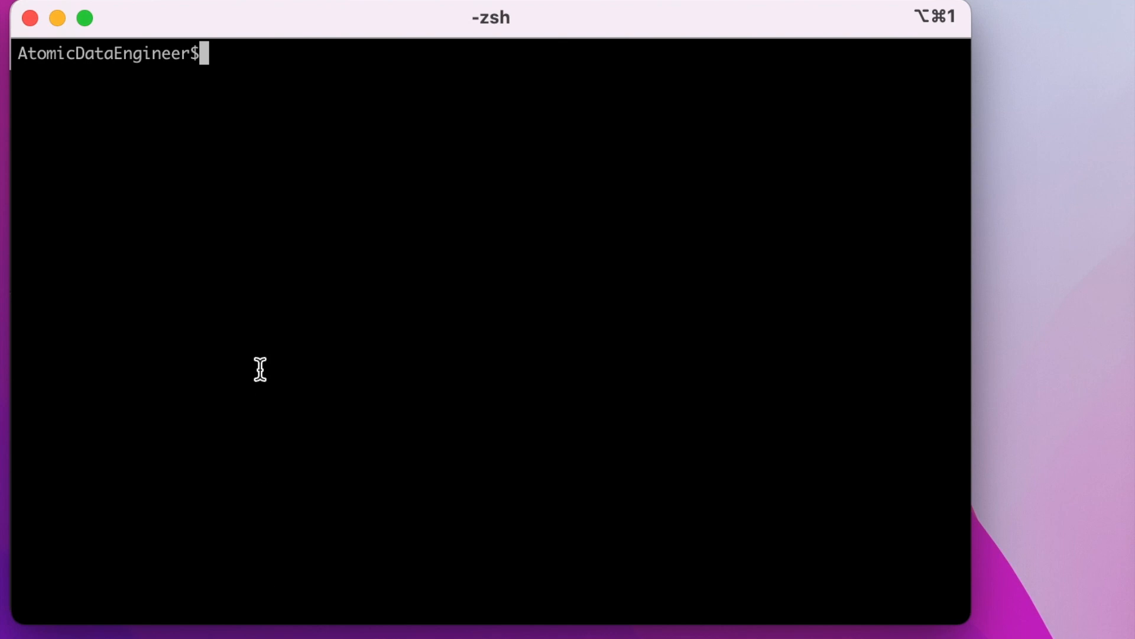
{"action": "mouse_move", "coordinate": [452, 313]}
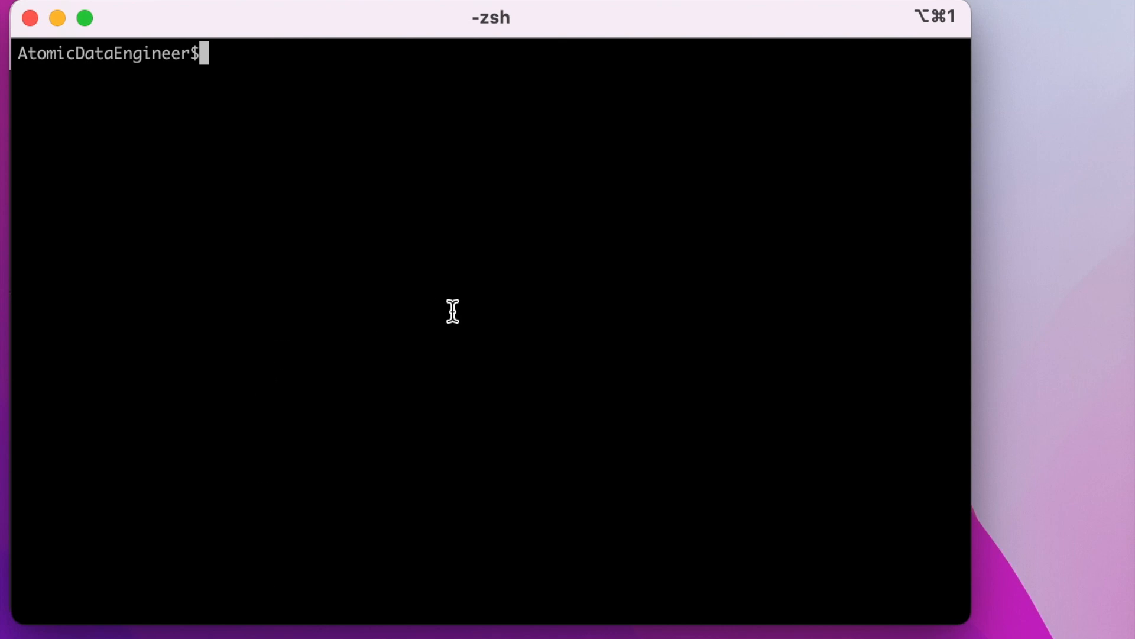
- Run spark-shell so Spark 3.3.1 starts at a scala> prompt
{"action": "type", "text": "spark-shell"}
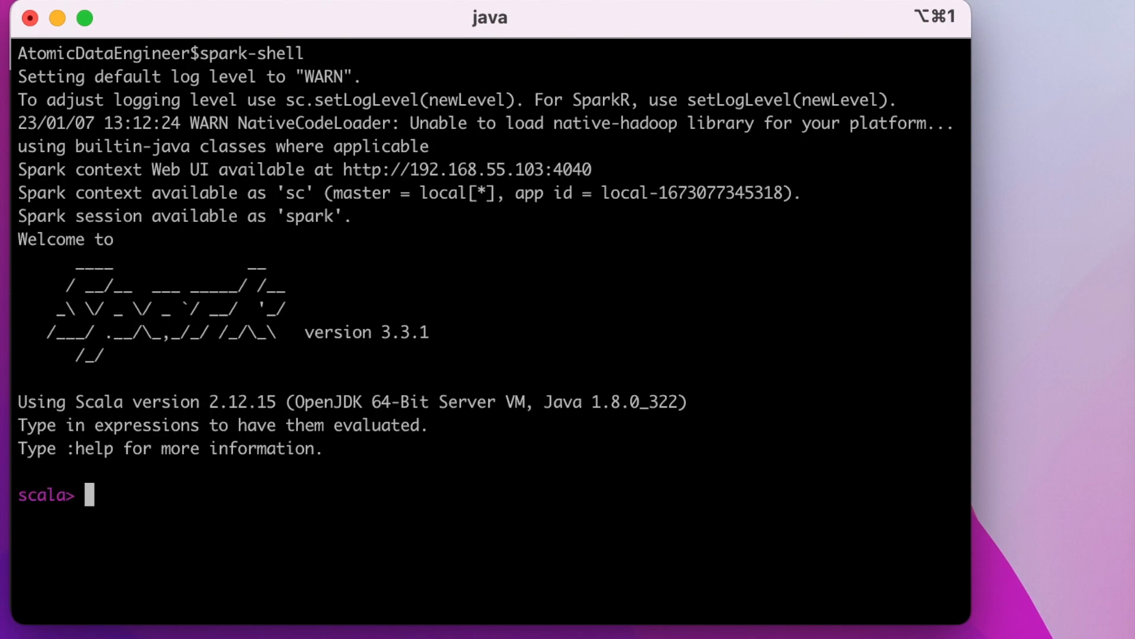
{"action": "double_click", "coordinate": [46, 495]}
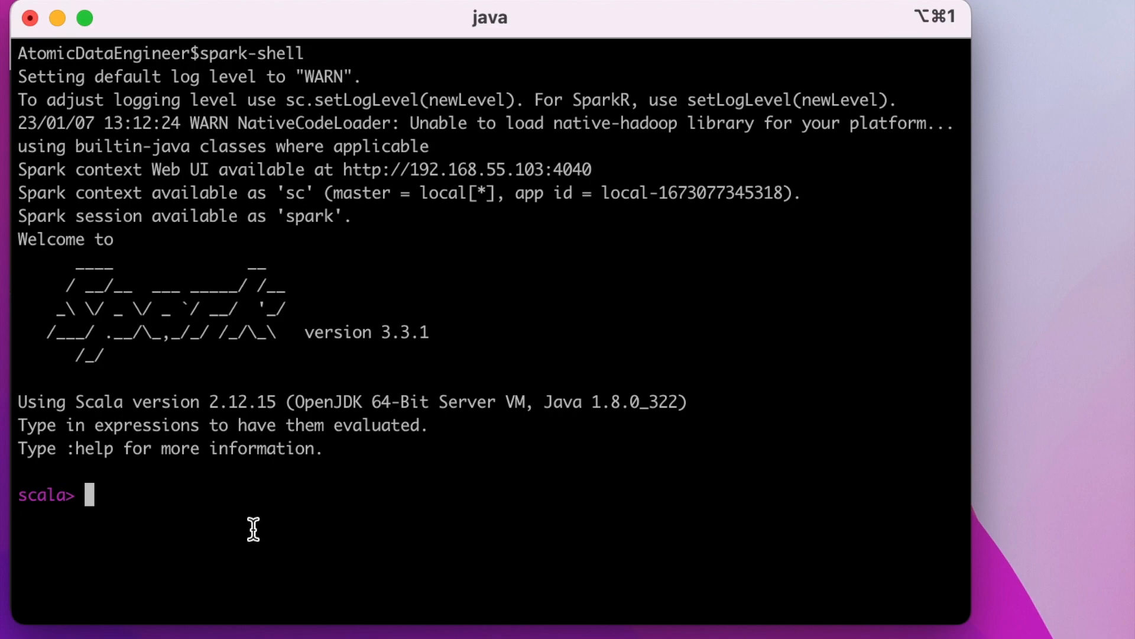
{"action": "type", "text": "impo"}
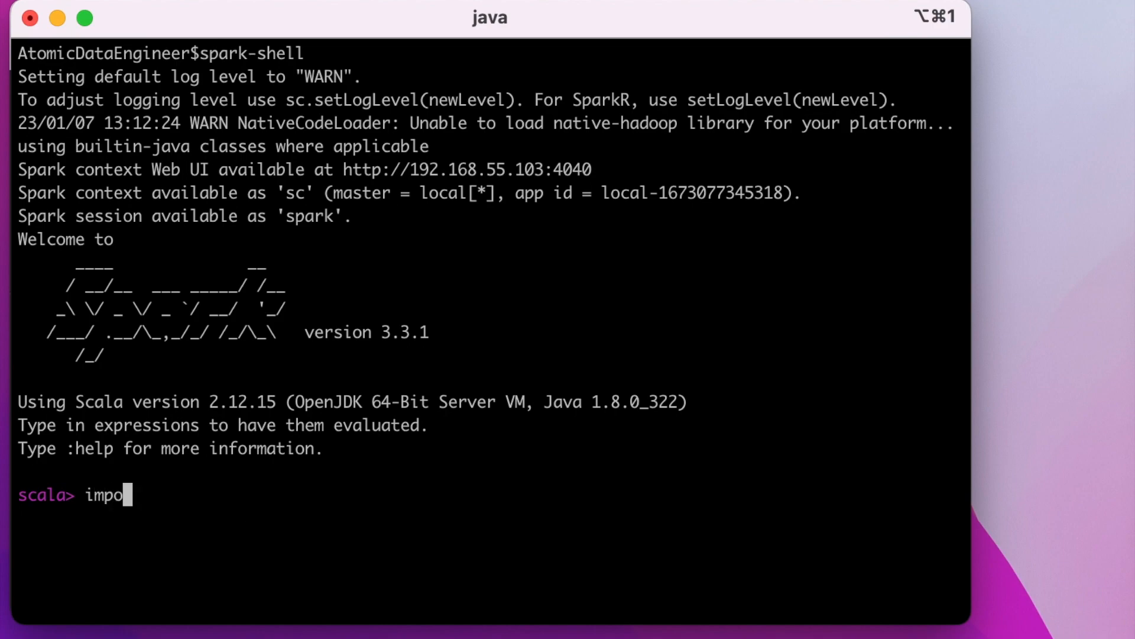
- Import spark.implicits._ and begin val data = Seq with ("Alice", "USA")
{"action": "type", "text": "rt spark.implicits._"}
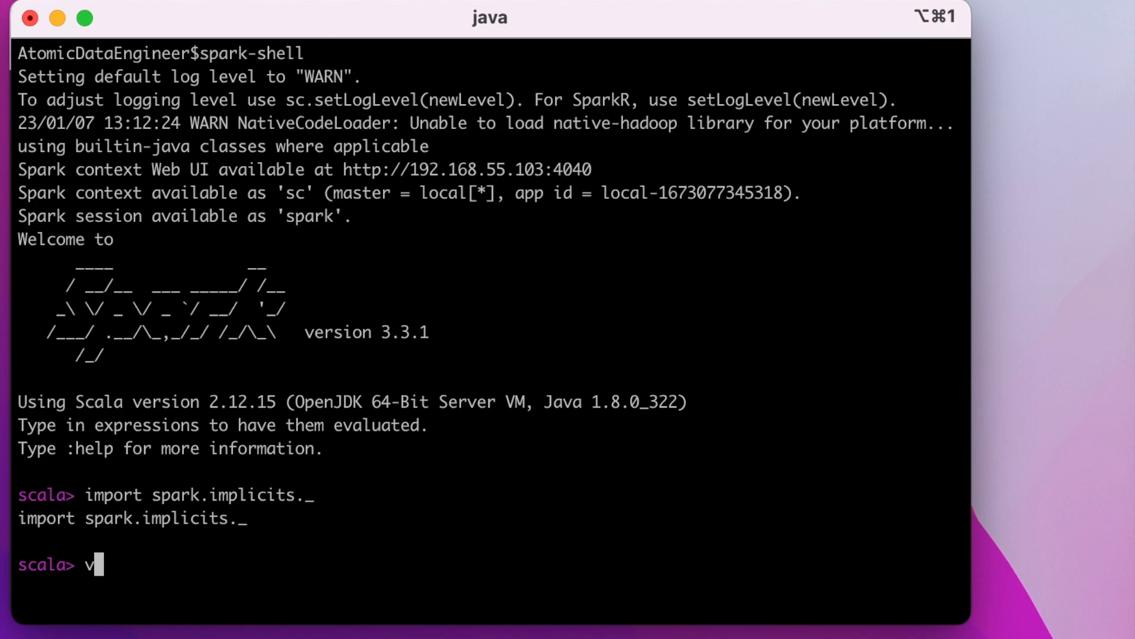
{"action": "type", "text": "al data = Seq"}
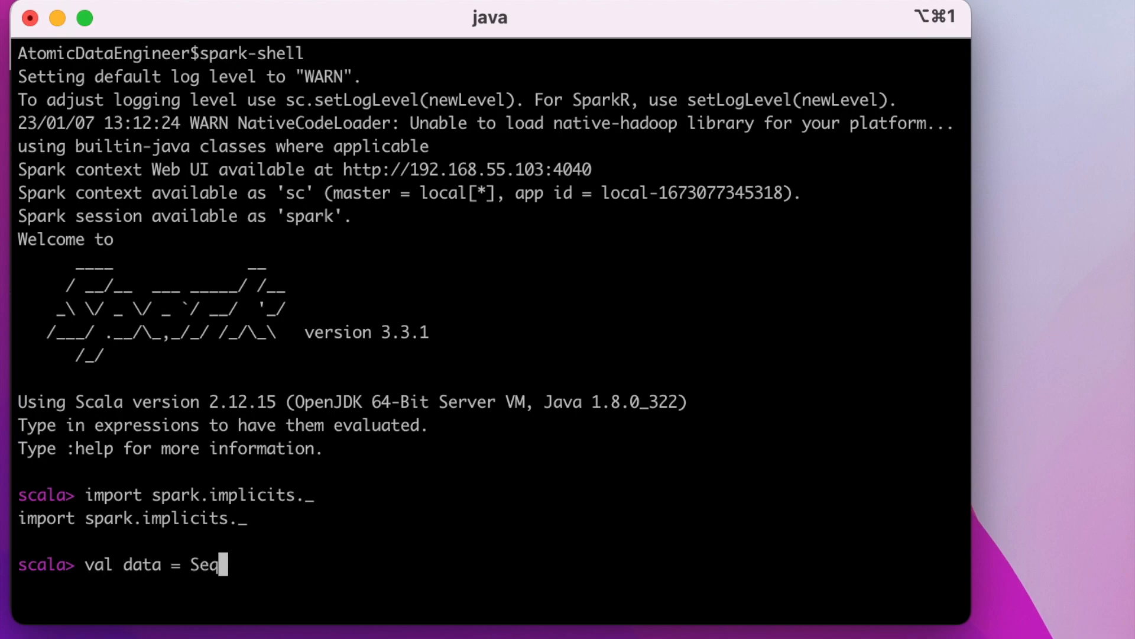
{"action": "type", "text": "(("}
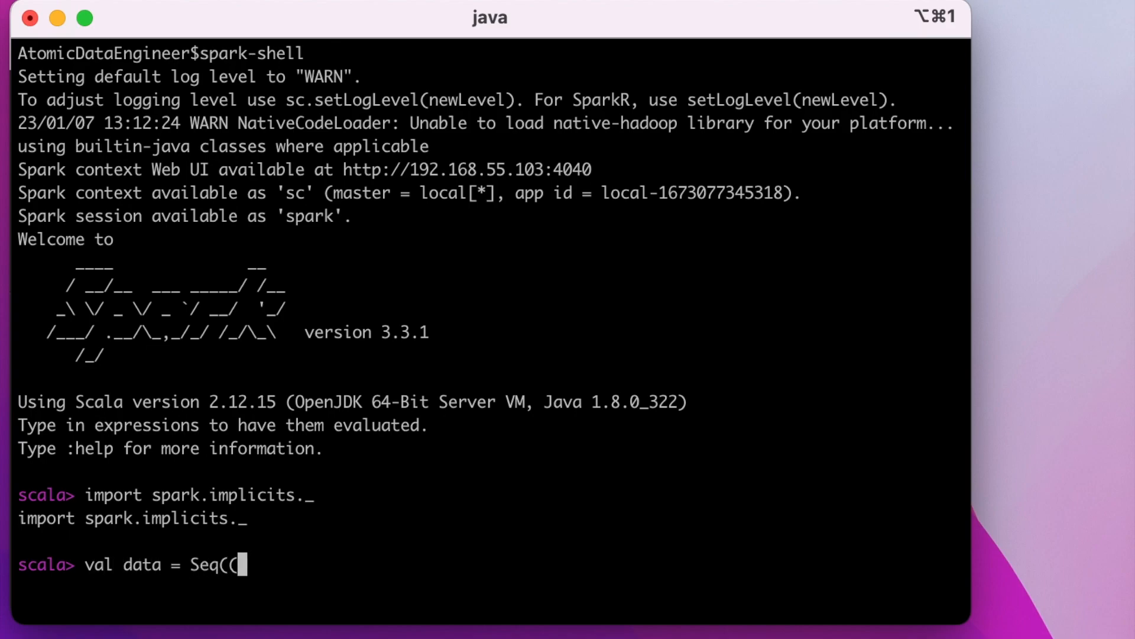
{"action": "type", "text": "\"Alice"}
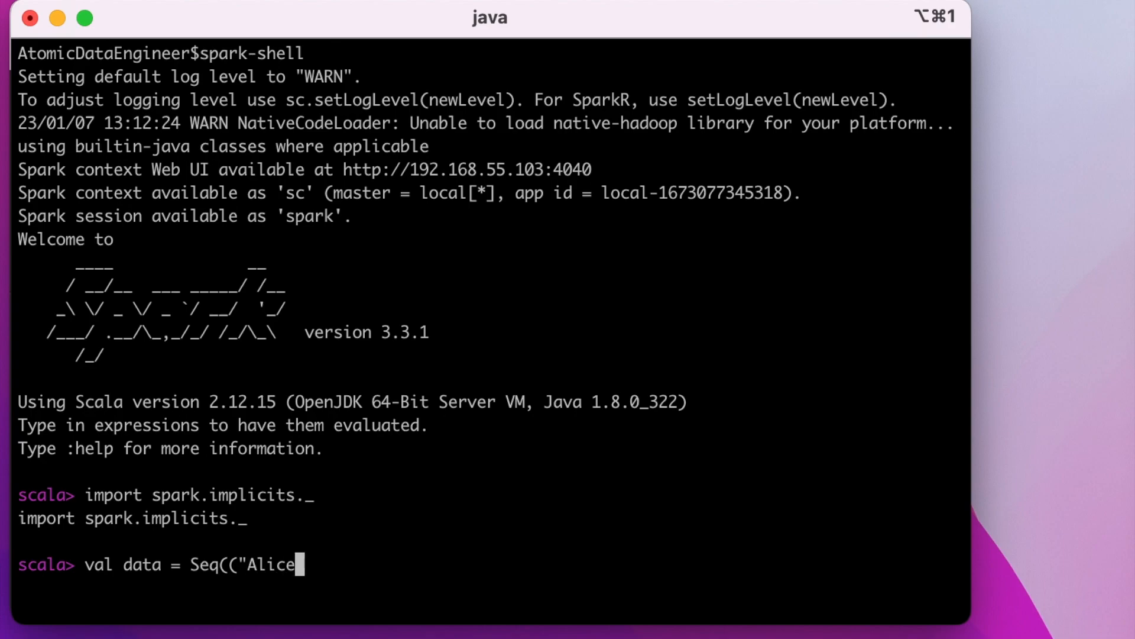
{"action": "type", "text": "\", \"USA\"), (\"Bob"}
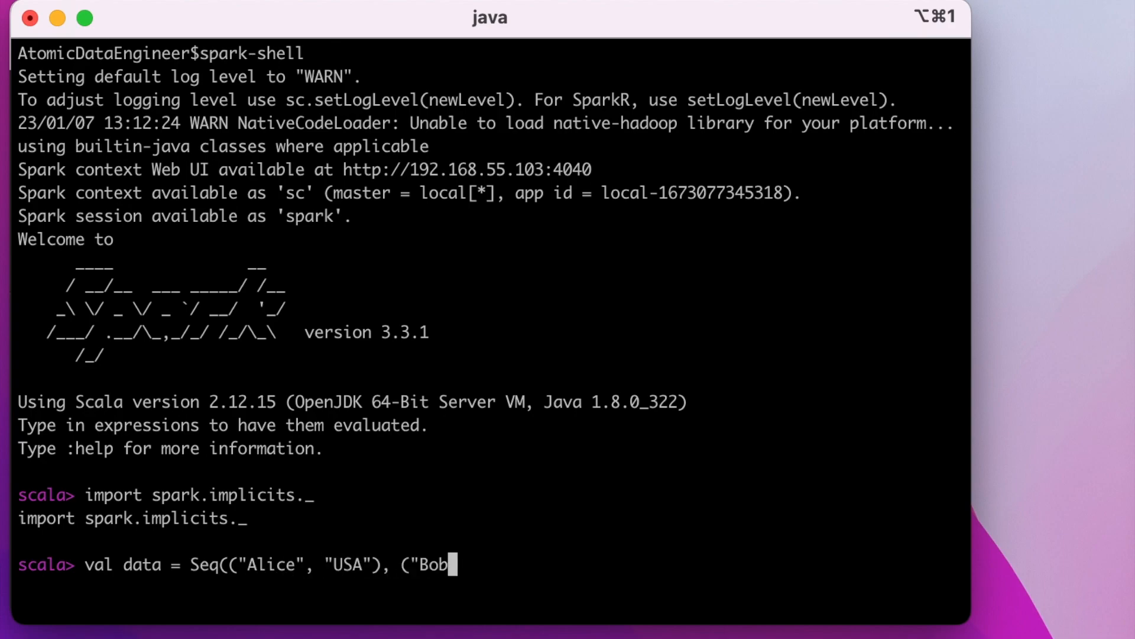
- Complete the sequence with ("Bob", "Canada") and ("Charlie", "India") and run it
{"action": "type", "text": "\", \"Canada\"),"}
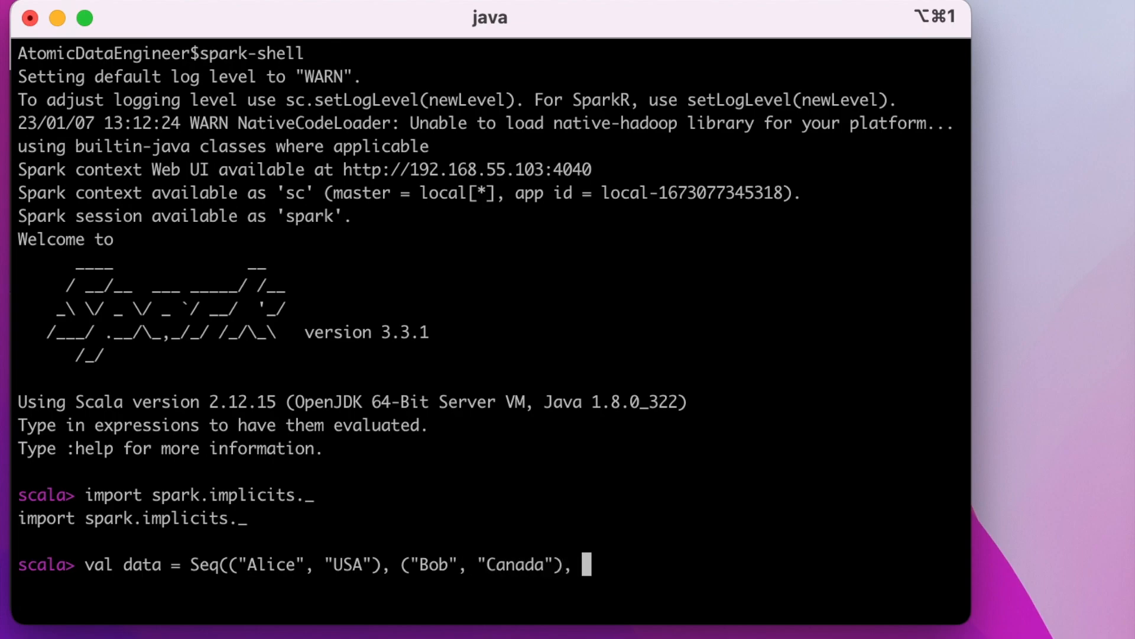
{"action": "type", "text": "(\"Charlie\","}
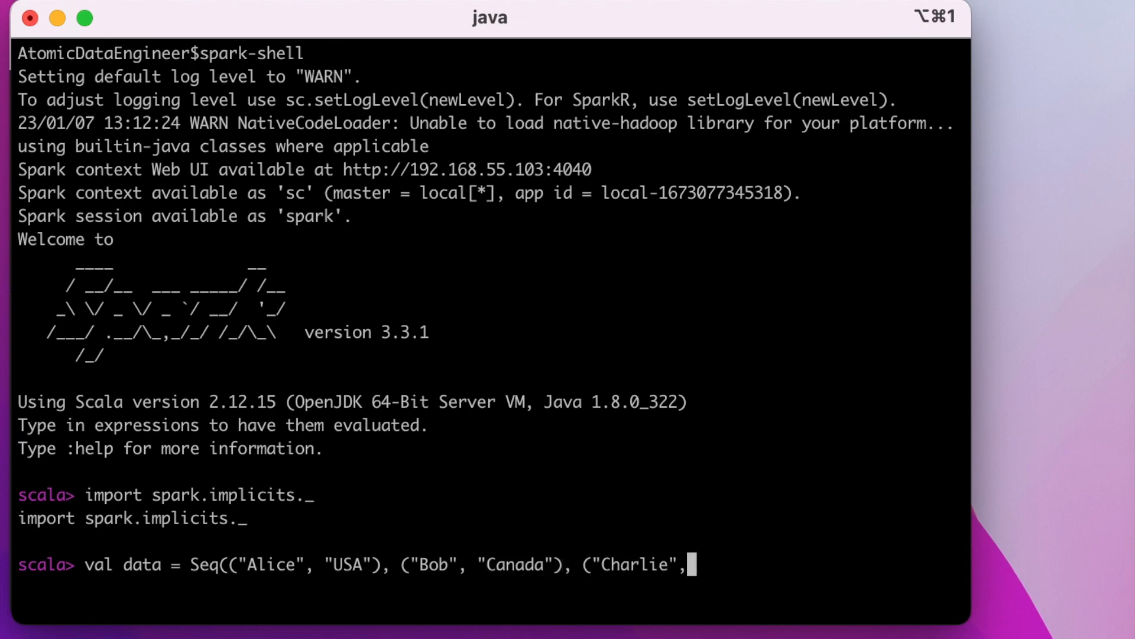
{"action": "type", "text": "\"India\"))"}
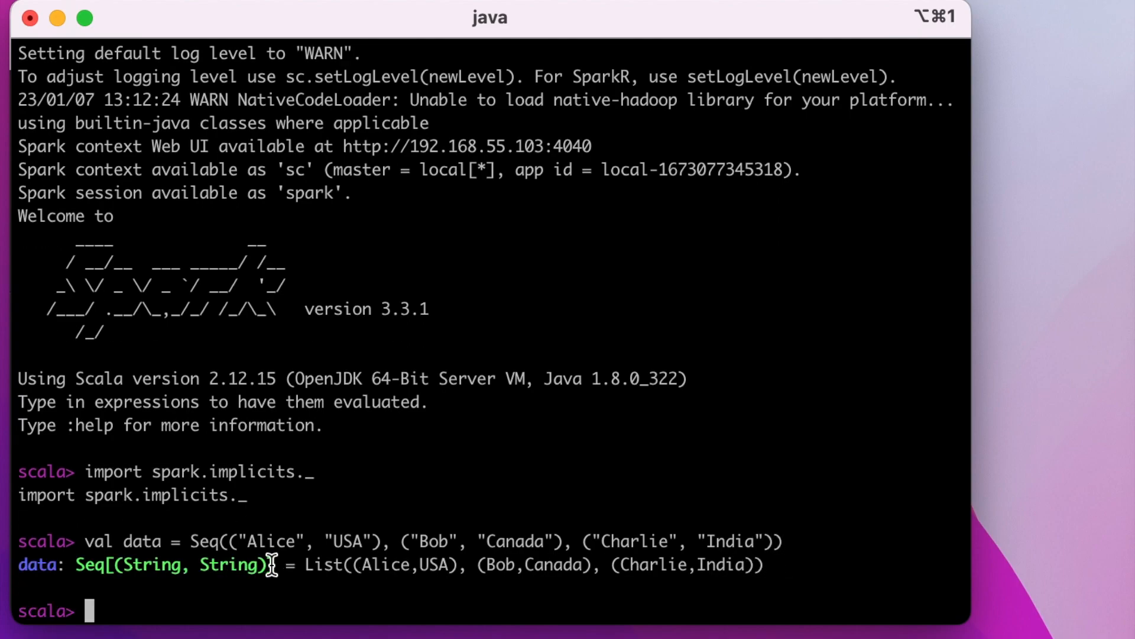
{"action": "double_click", "coordinate": [171, 564]}
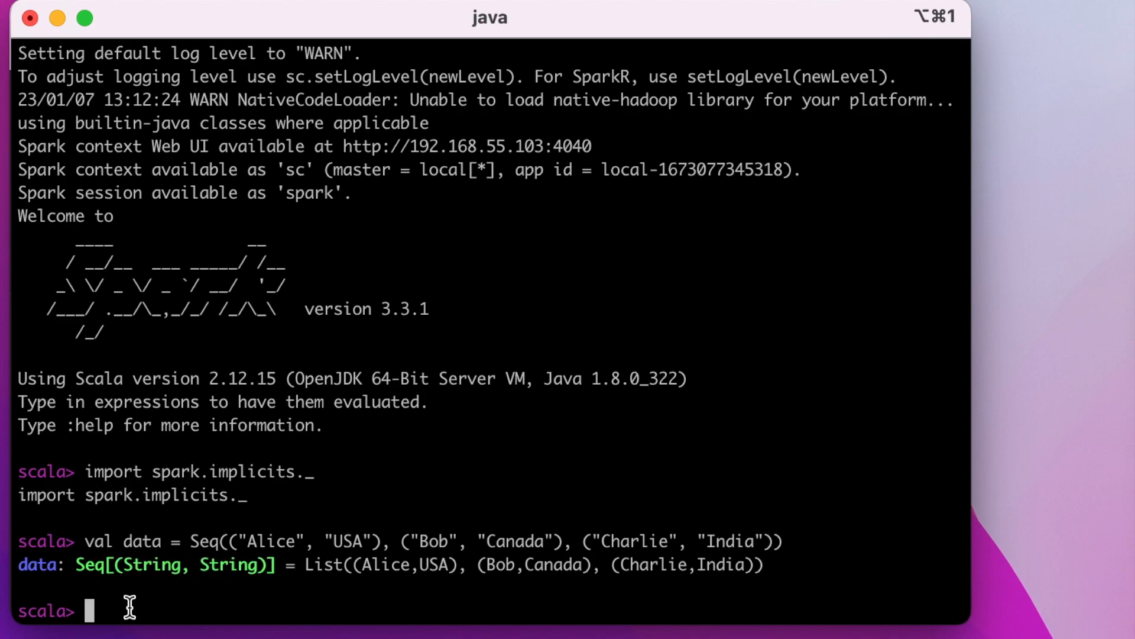
{"action": "mouse_move", "coordinate": [156, 527]}
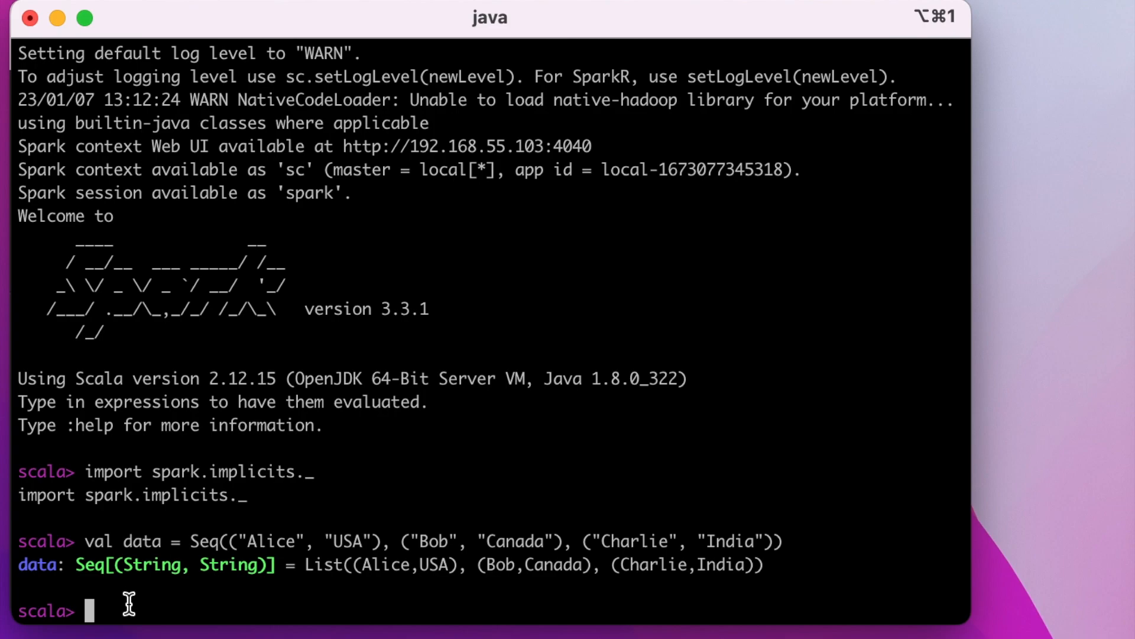
- Run val df = data.toDF() to build the DataFrame from data
{"action": "type", "text": "val"}
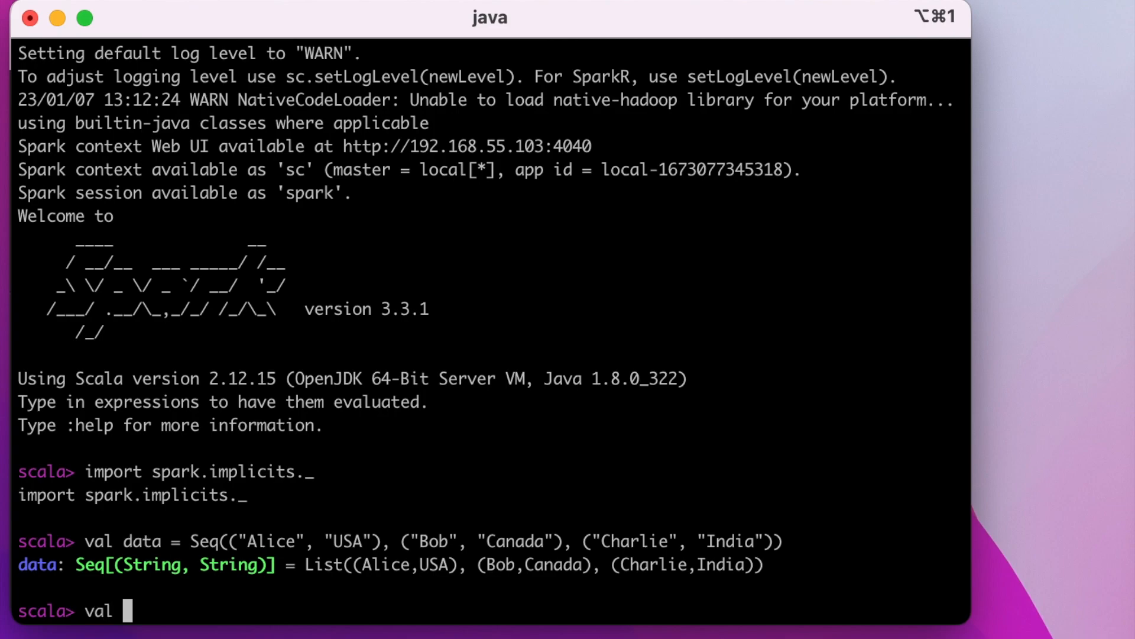
{"action": "type", "text": "df ="}
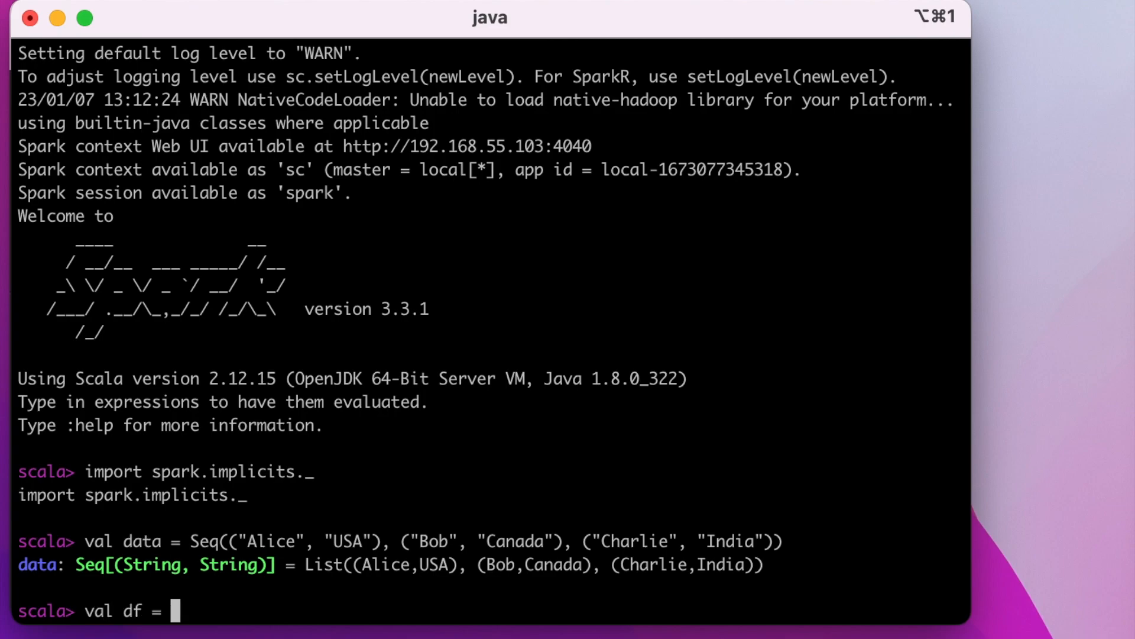
{"action": "type", "text": "data.to"}
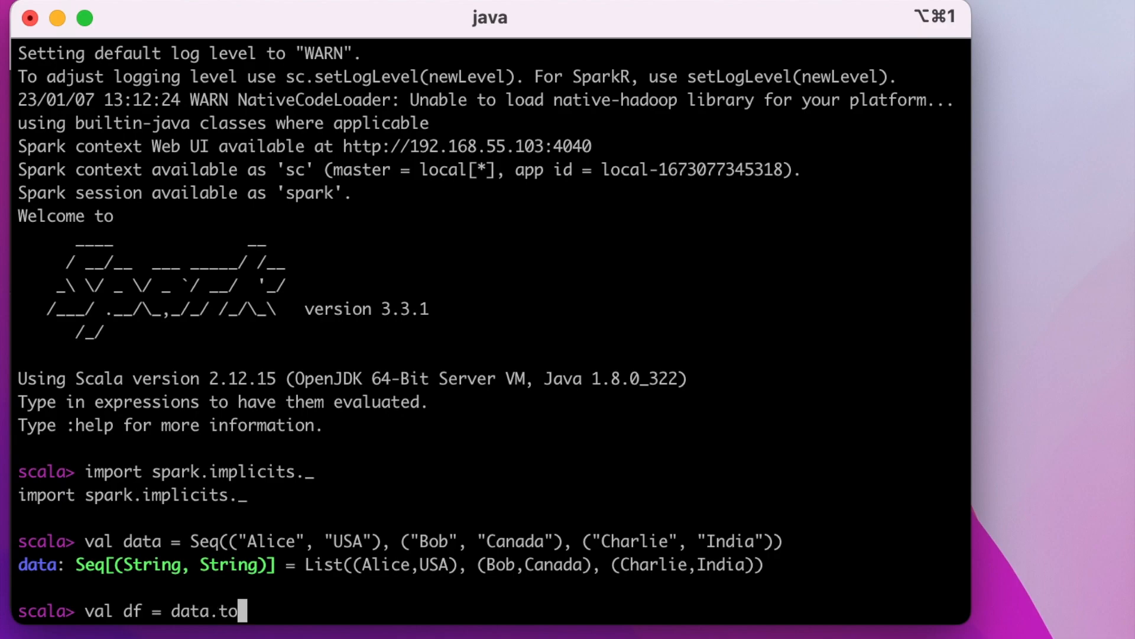
{"action": "type", "text": "DF()"}
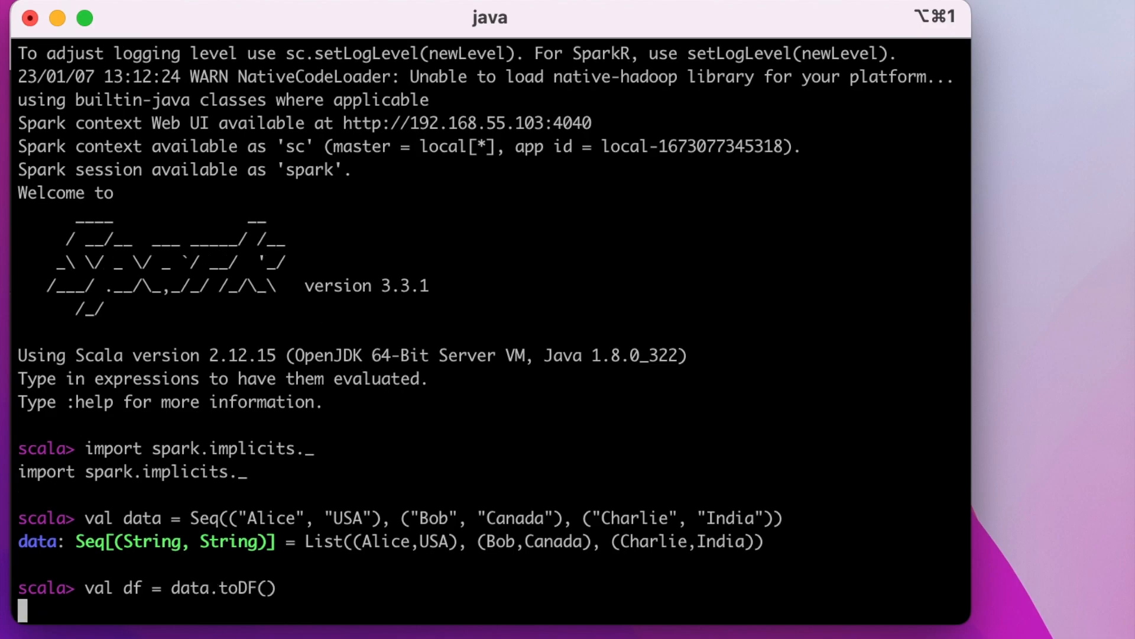
{"action": "mouse_move", "coordinate": [118, 563]}
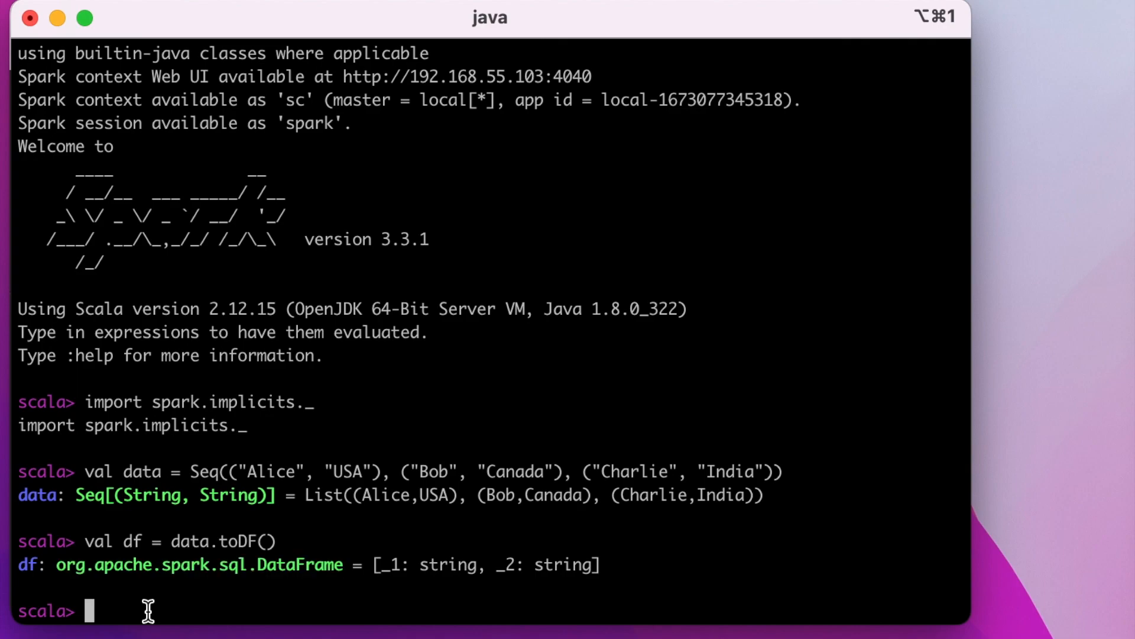
- Run df.show() to print the Alice/Bob/Charlie table, then start :q to quit
{"action": "type", "text": "df"}
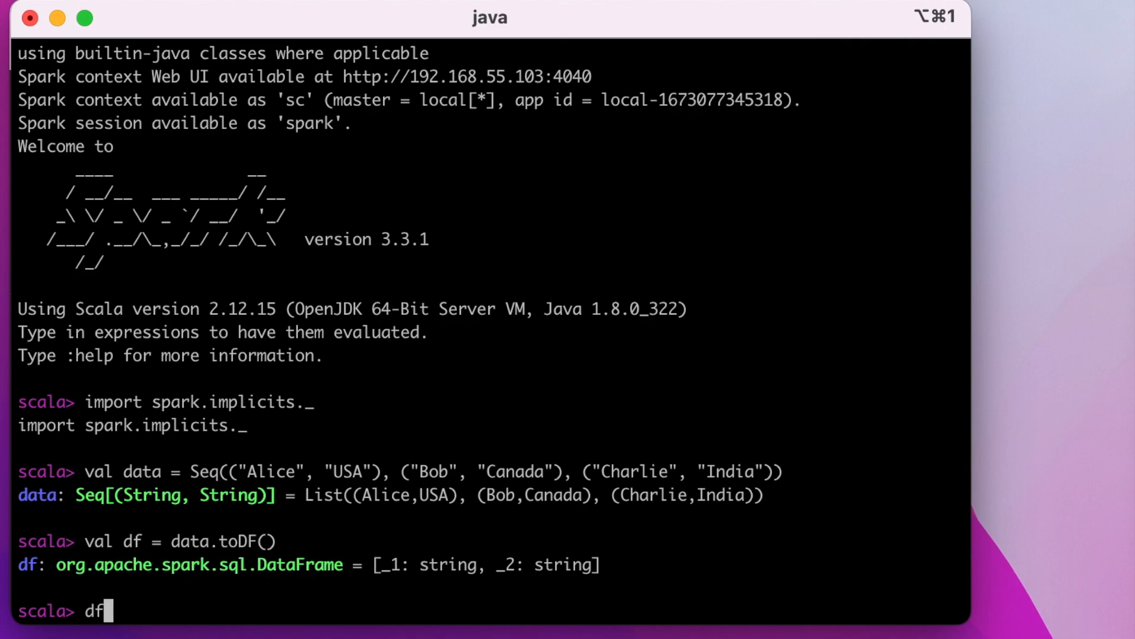
{"action": "type", "text": ".show()"}
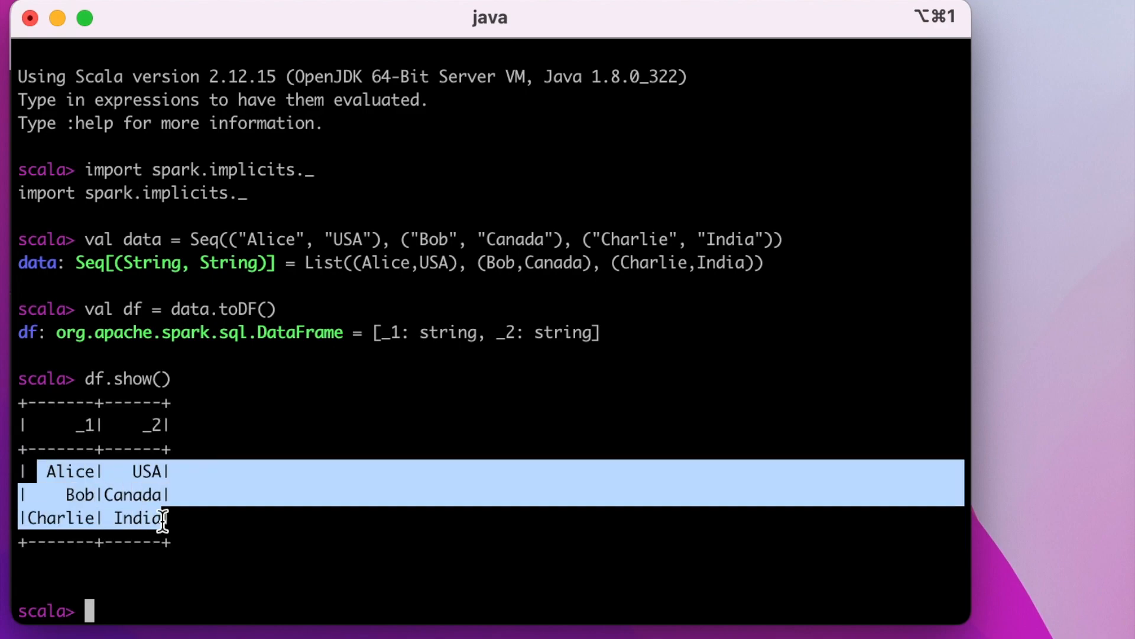
{"action": "left_click", "coordinate": [130, 610]}
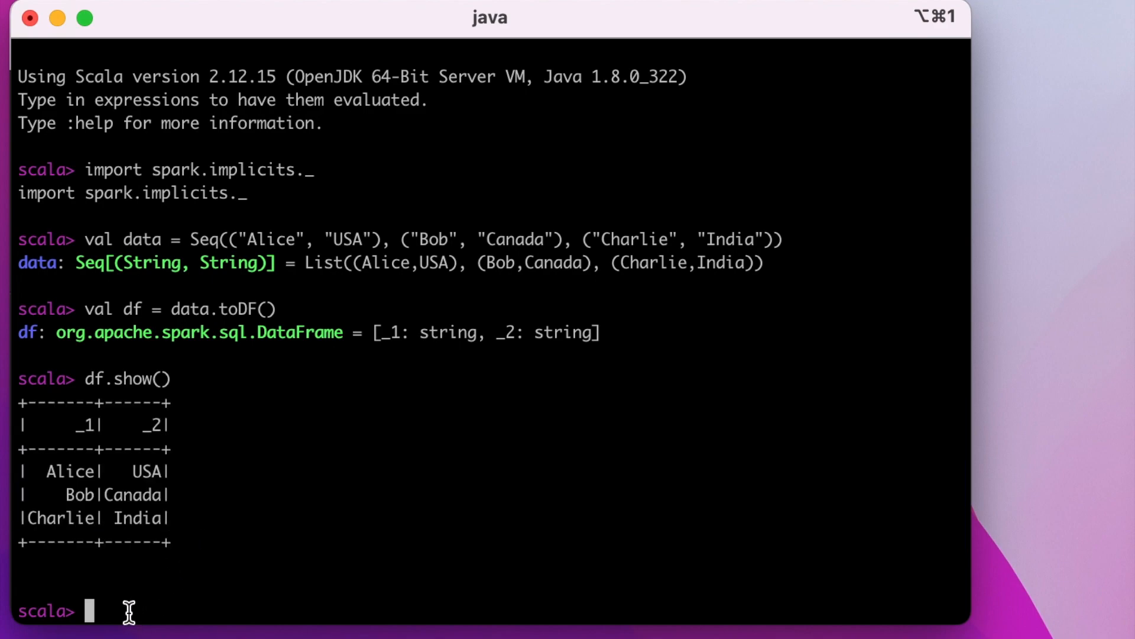
{"action": "type", "text": ":q"}
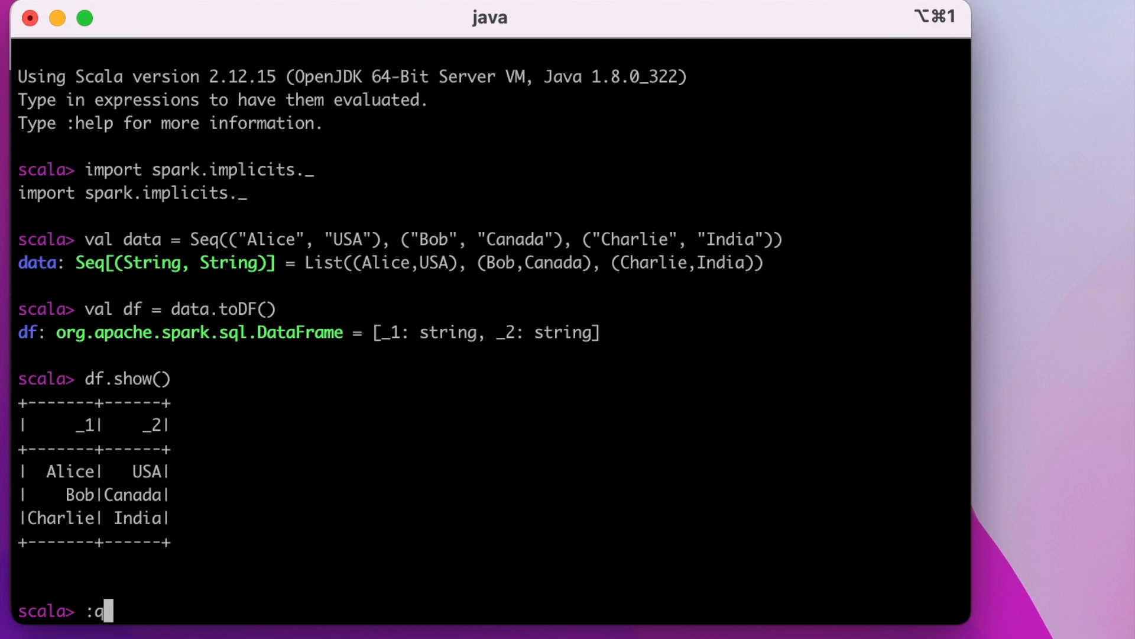